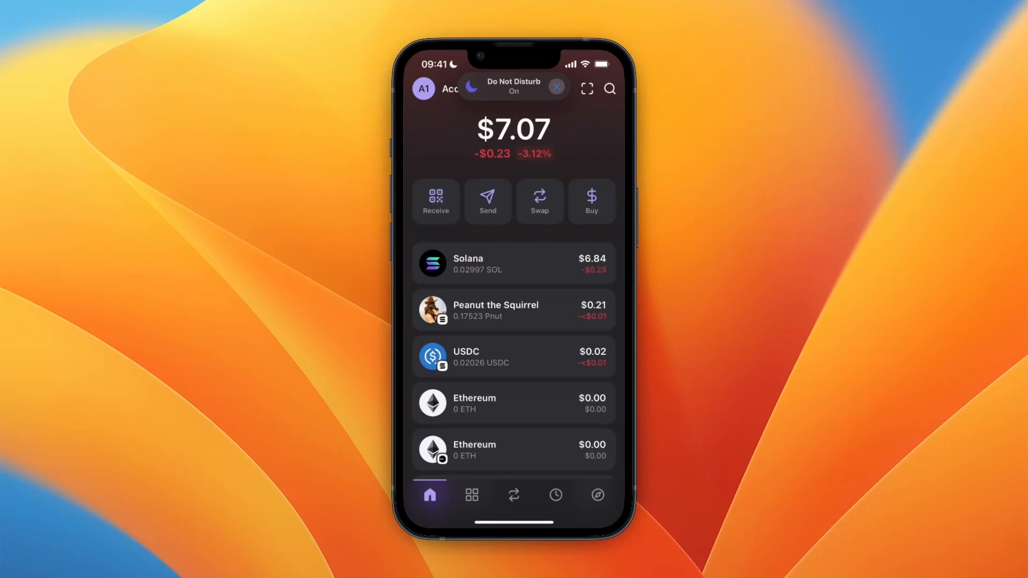
- Start a crypto deposit from the Bybit home screen
{"action": "left_click", "coordinate": [556, 87]}
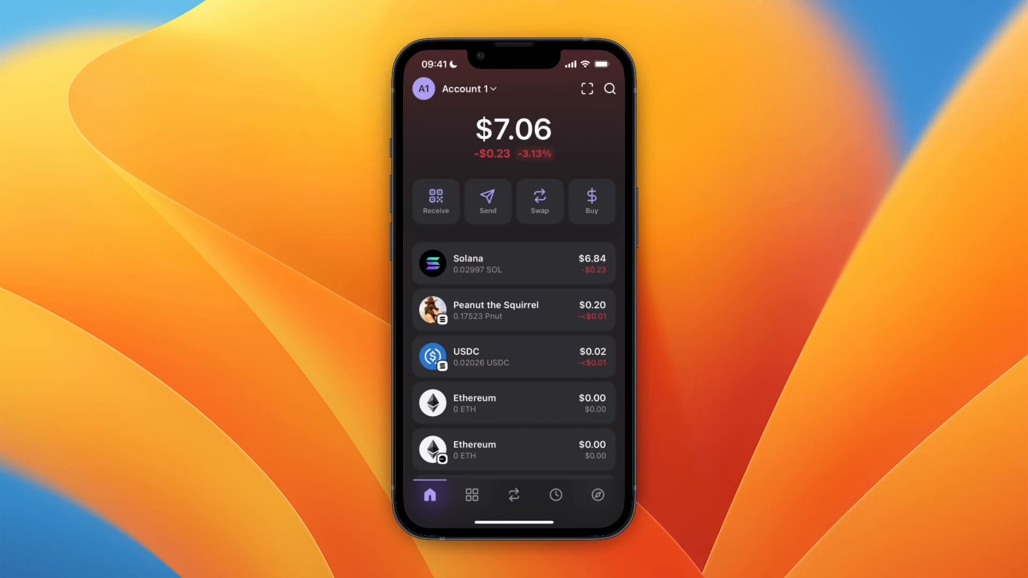
{"action": "left_click", "coordinate": [487, 201]}
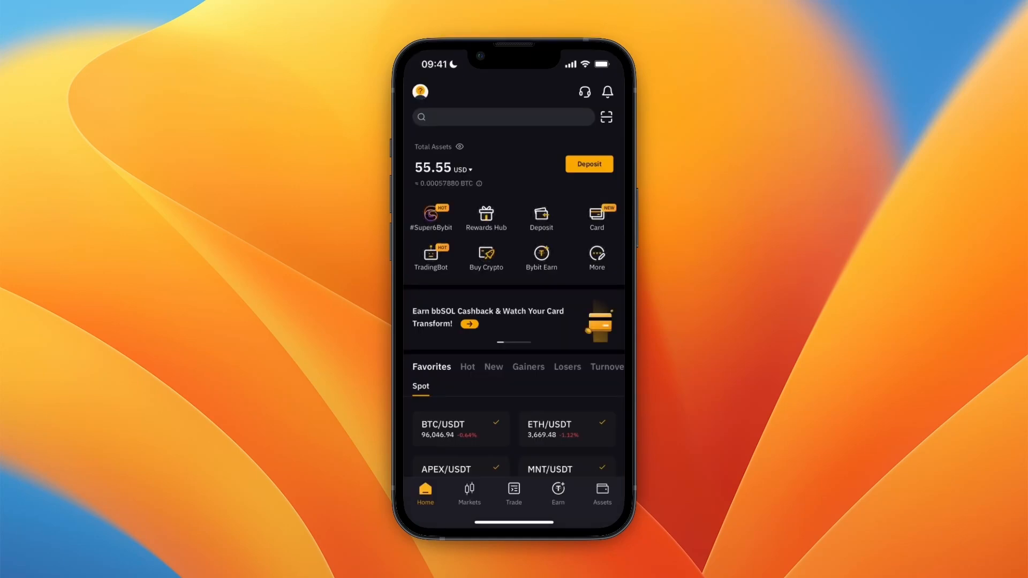
{"action": "left_click", "coordinate": [588, 164]}
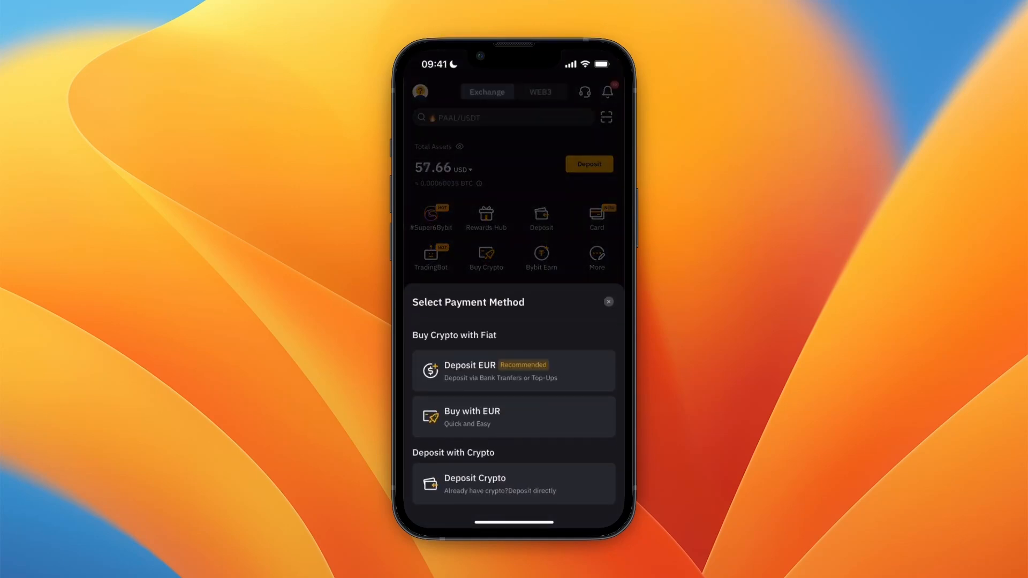
{"action": "left_click", "coordinate": [513, 483]}
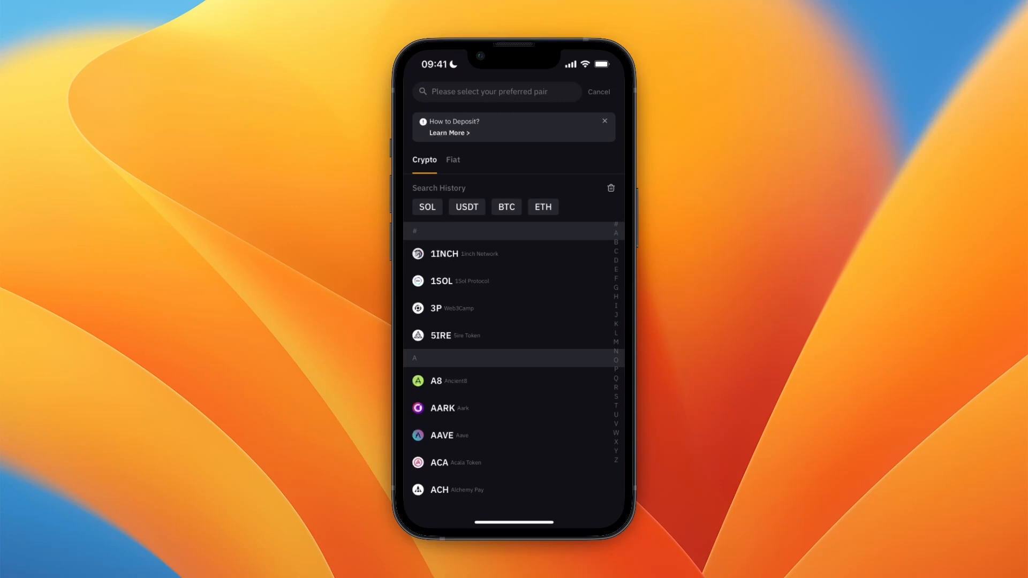
- Search 'sol' and choose SOL as the coin to deposit
{"action": "left_click", "coordinate": [495, 91]}
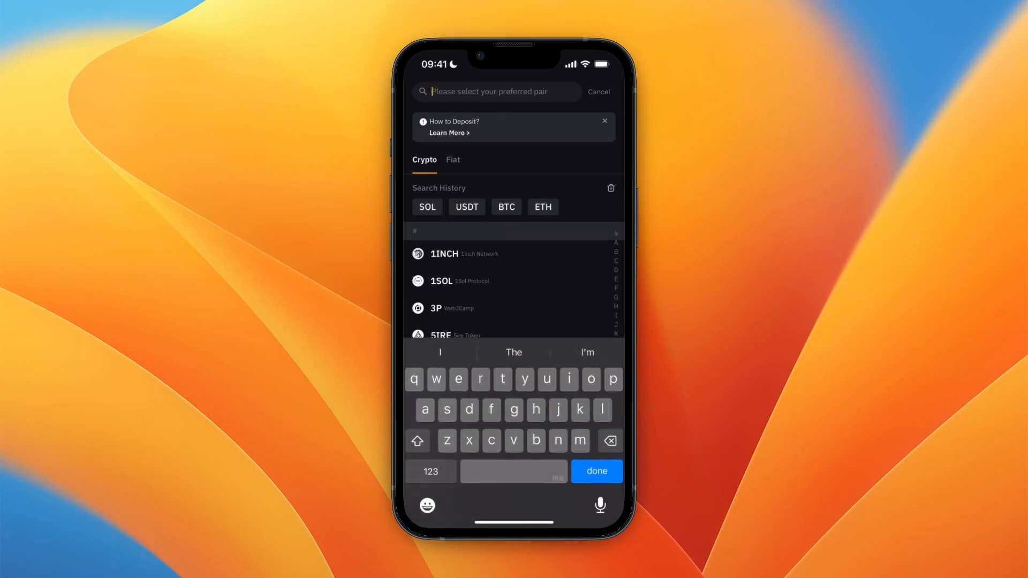
{"action": "type", "text": "sol"}
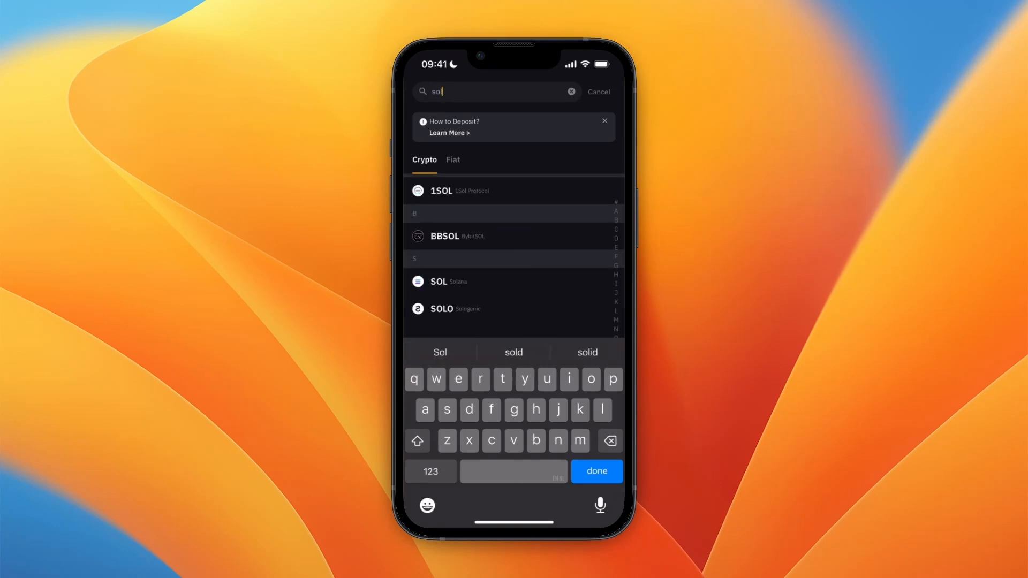
{"action": "left_click", "coordinate": [438, 281]}
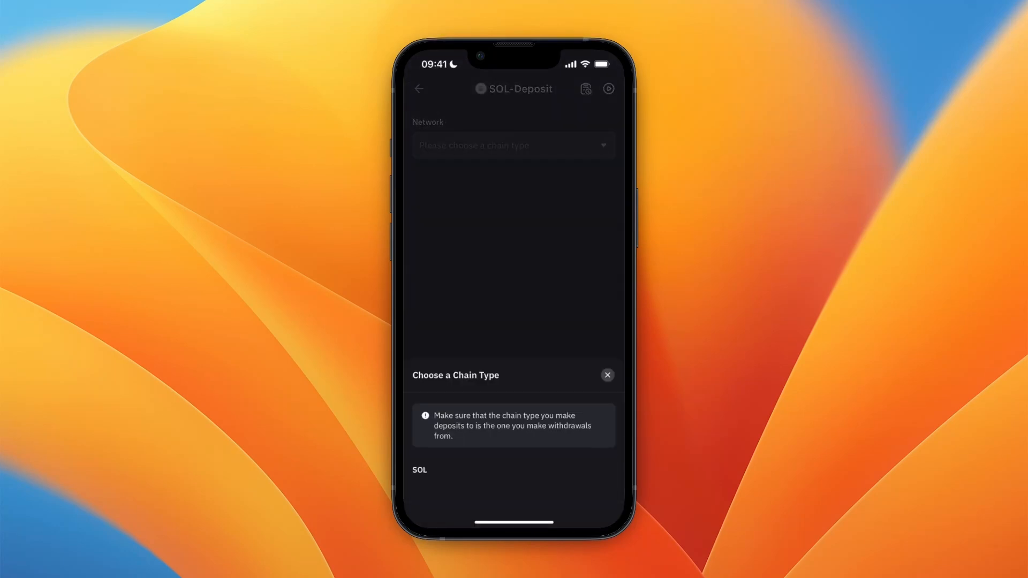
- Pick the SOL network and copy the displayed deposit address
{"action": "left_click", "coordinate": [420, 469]}
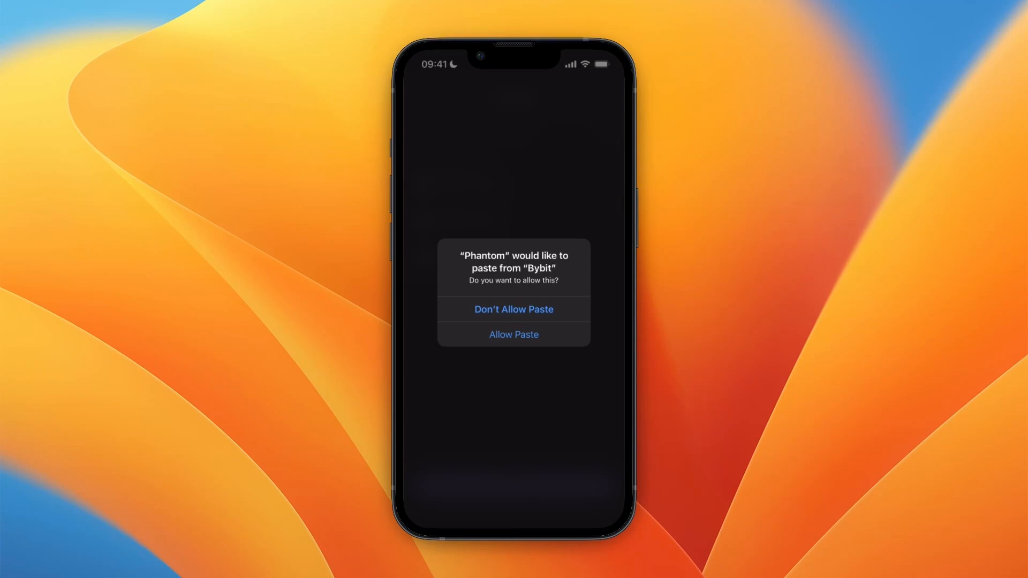
- Paste the Bybit address as recipient, fill the max 0.02996 SOL and reach the summary
{"action": "left_click", "coordinate": [513, 333]}
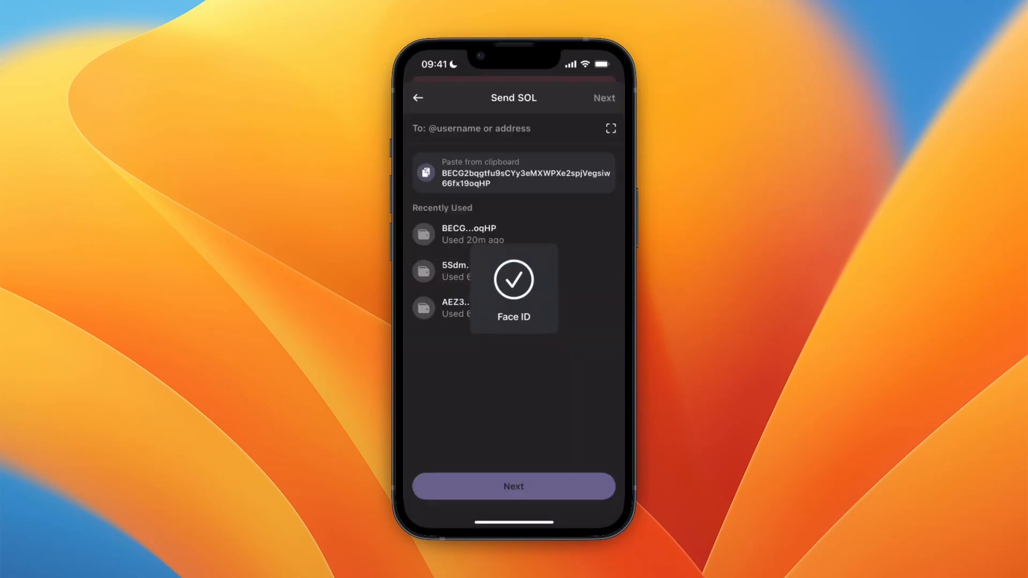
{"action": "left_click", "coordinate": [498, 128]}
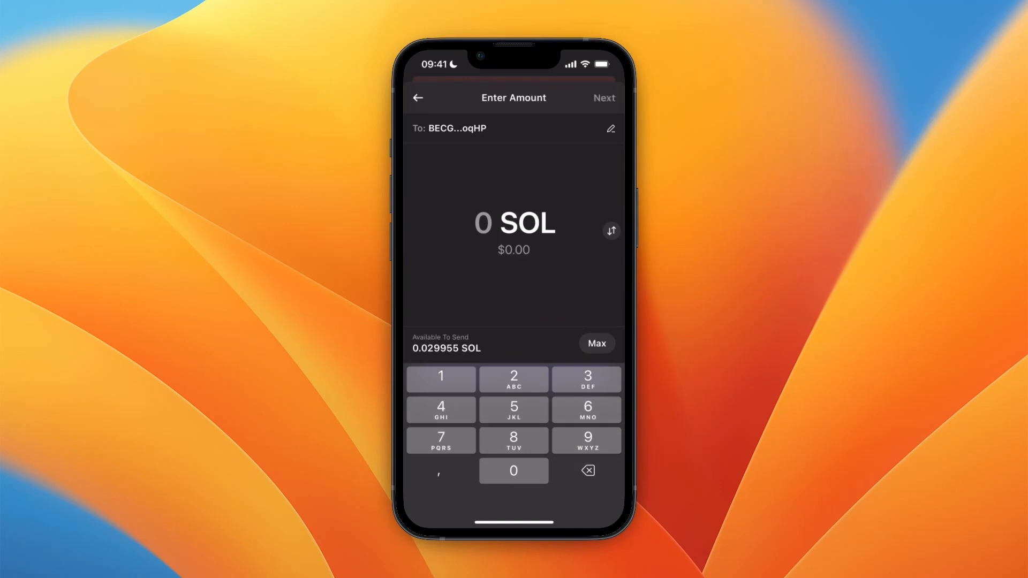
{"action": "left_click", "coordinate": [595, 344]}
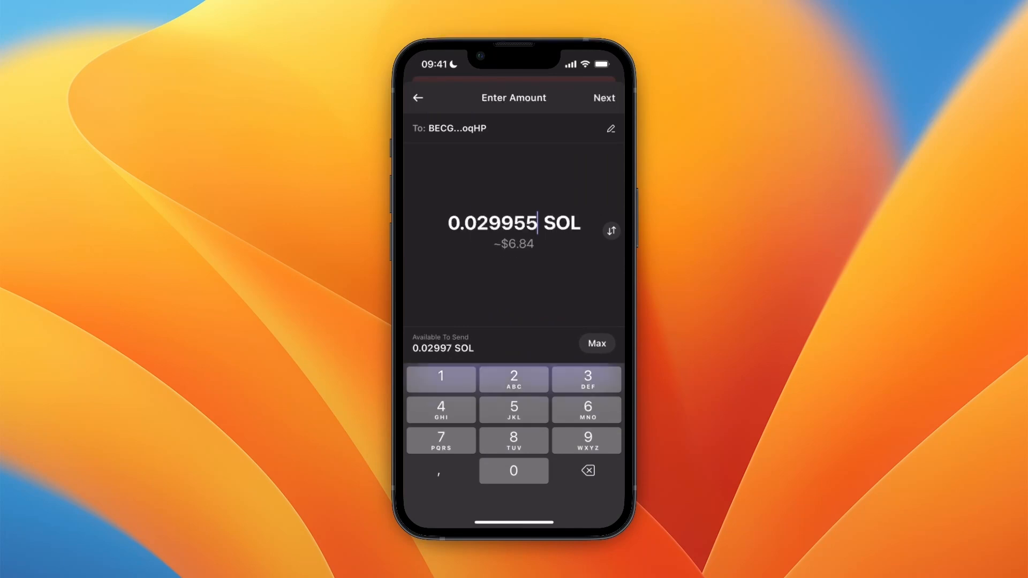
{"action": "left_click", "coordinate": [595, 343]}
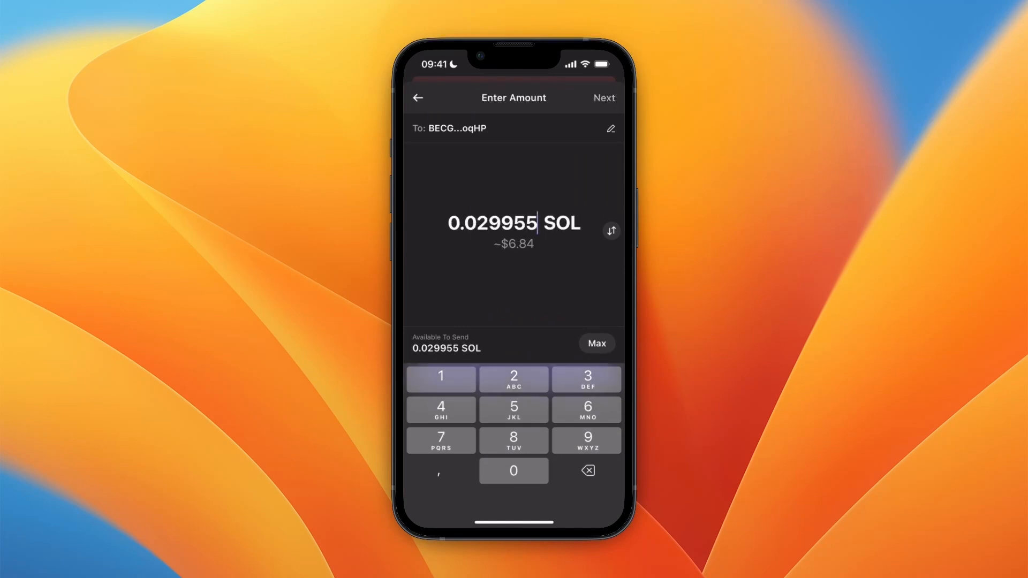
{"action": "left_click", "coordinate": [602, 97]}
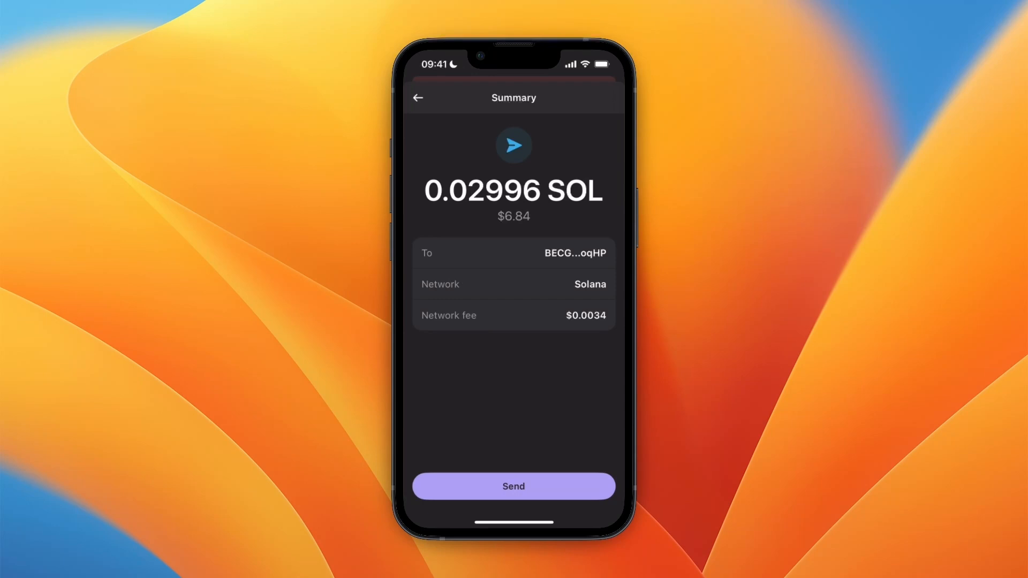
- Send the 0.02996 SOL to the Bybit address and dismiss the Sent! screen
{"action": "left_click", "coordinate": [513, 486]}
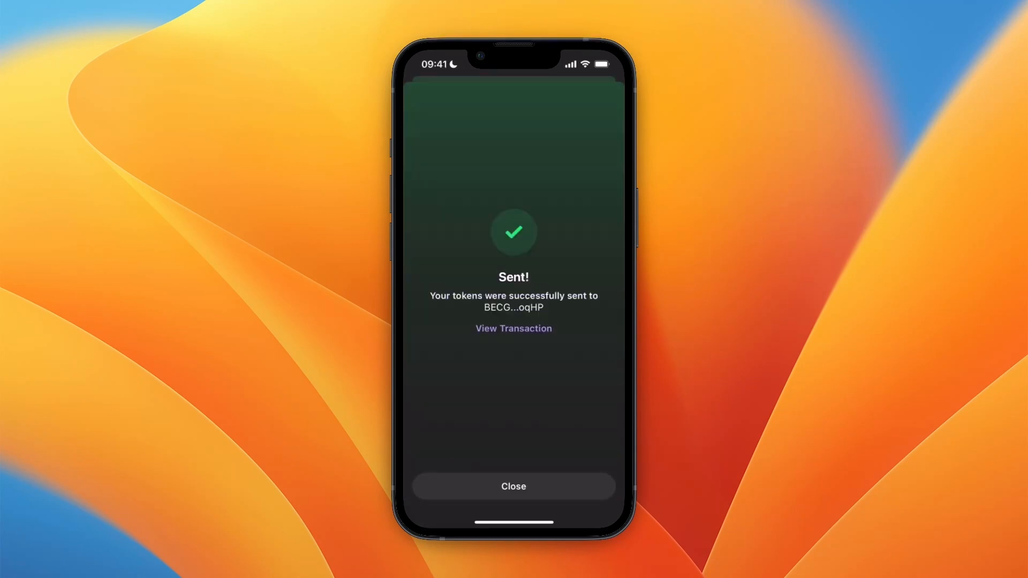
{"action": "left_click", "coordinate": [513, 486]}
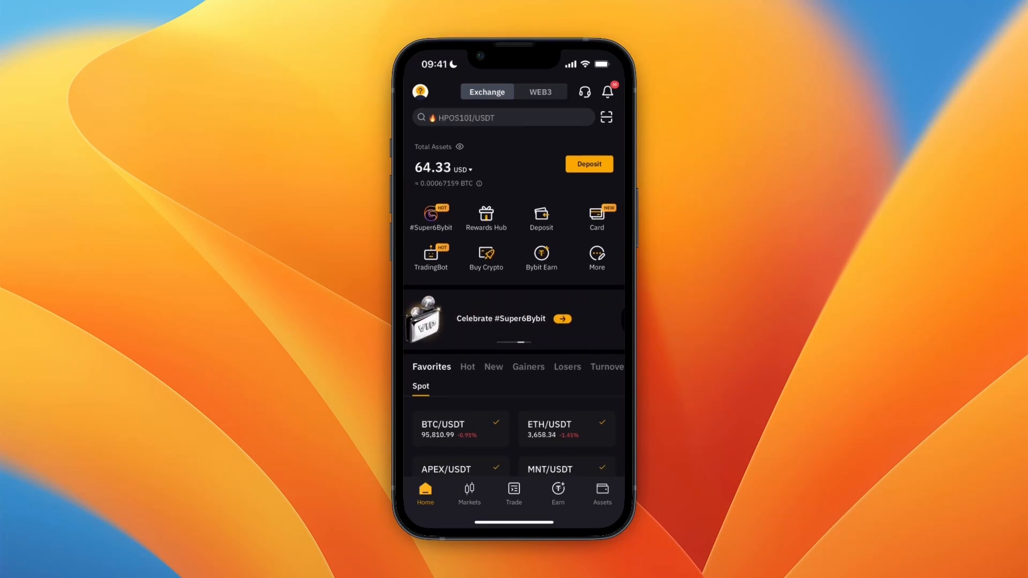
- View the Funding Account showing 0.14926871 SOL and open the SOL holding
{"action": "left_click", "coordinate": [601, 494]}
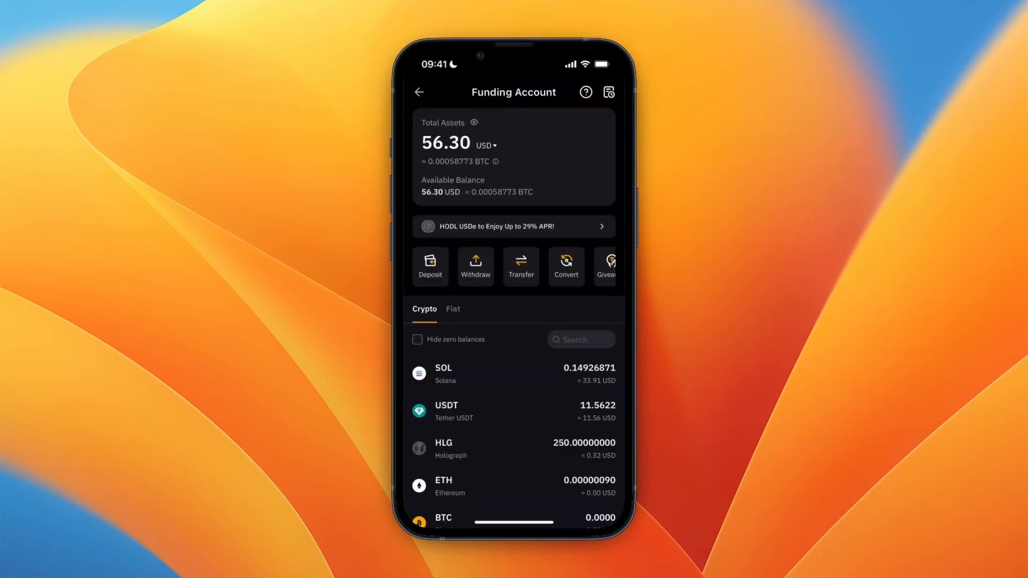
{"action": "left_click", "coordinate": [515, 373]}
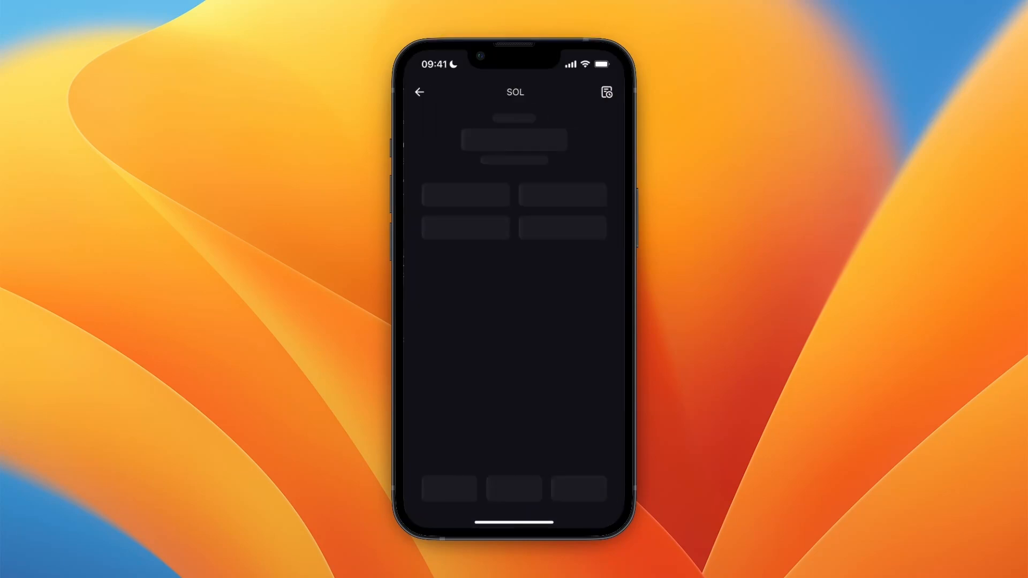